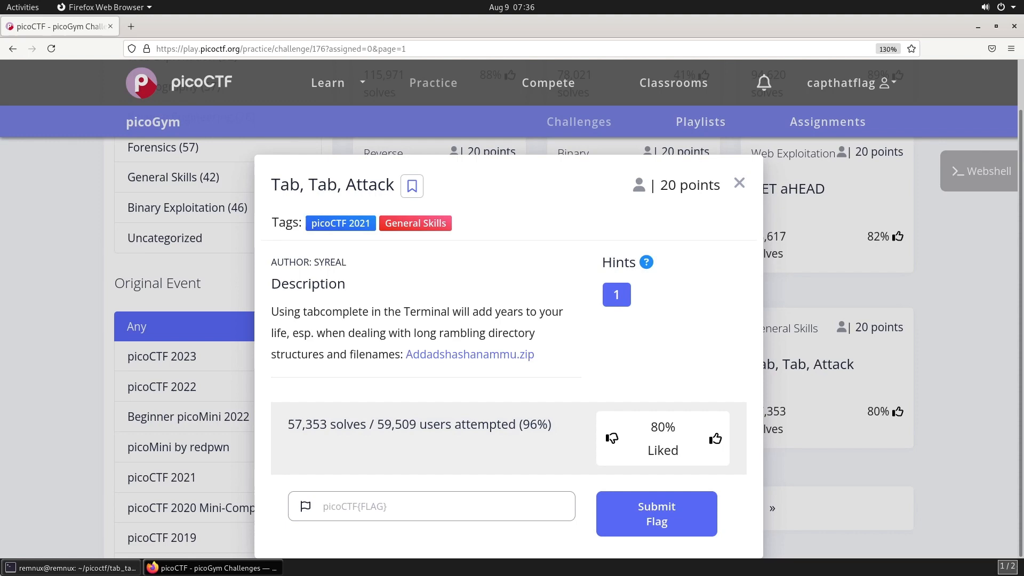
Step: Switch from Firefox to the Terminal window with the wget command waiting
{"action": "left_click", "coordinate": [72, 566]}
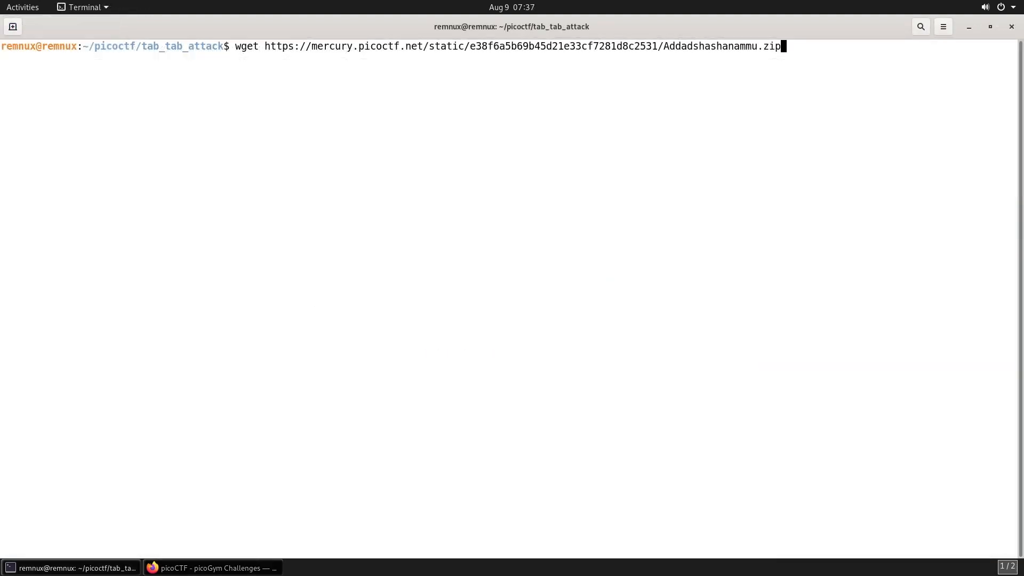
Step: Download Addadshashanammu.zip with wget and unzip it into its nested folders
{"action": "key", "text": "Return"}
{"action": "type", "text": "unzip Addadshashanammu.zip"}
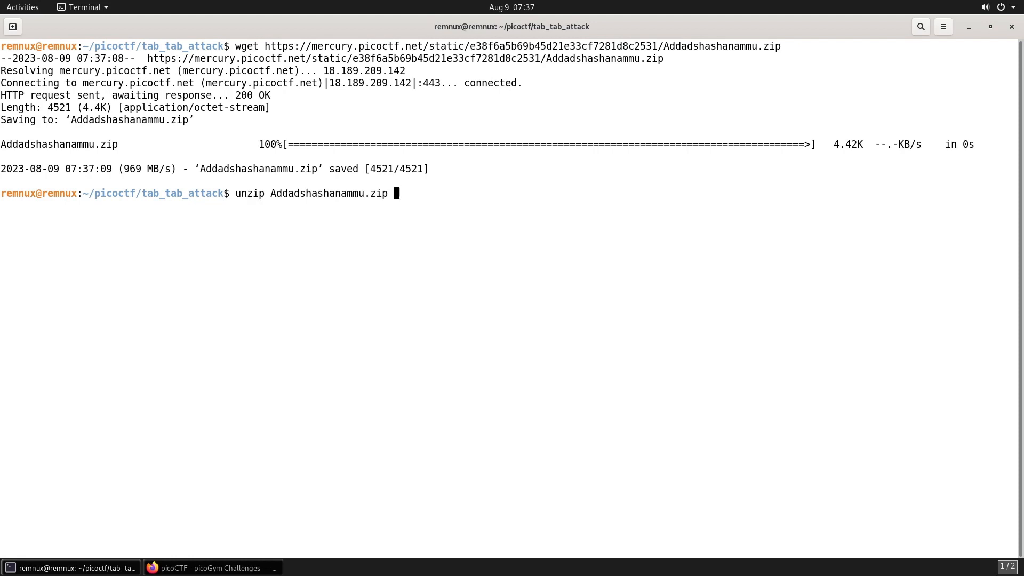
{"action": "key", "text": "Return"}
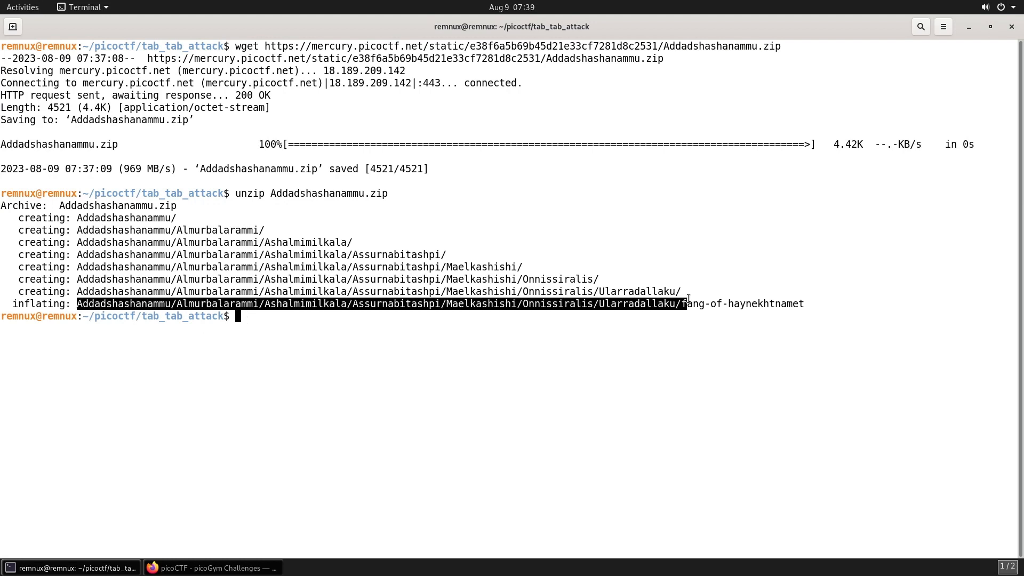
{"action": "mouse_move", "coordinate": [380, 336]}
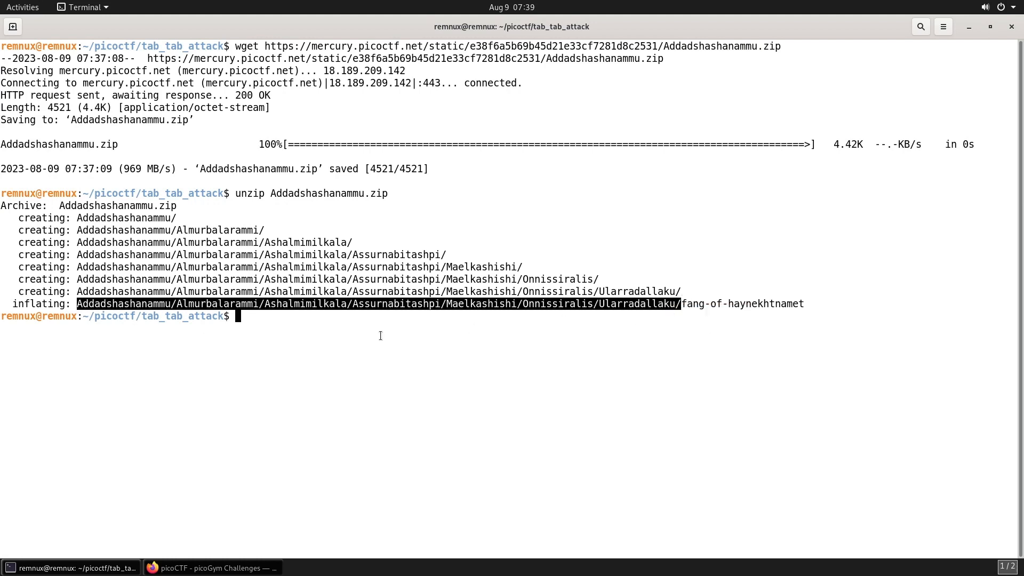
Step: Move into the deepest folder and identify fang-of-haynekhtnamet as an ELF binary with file
{"action": "key", "text": "Return"}
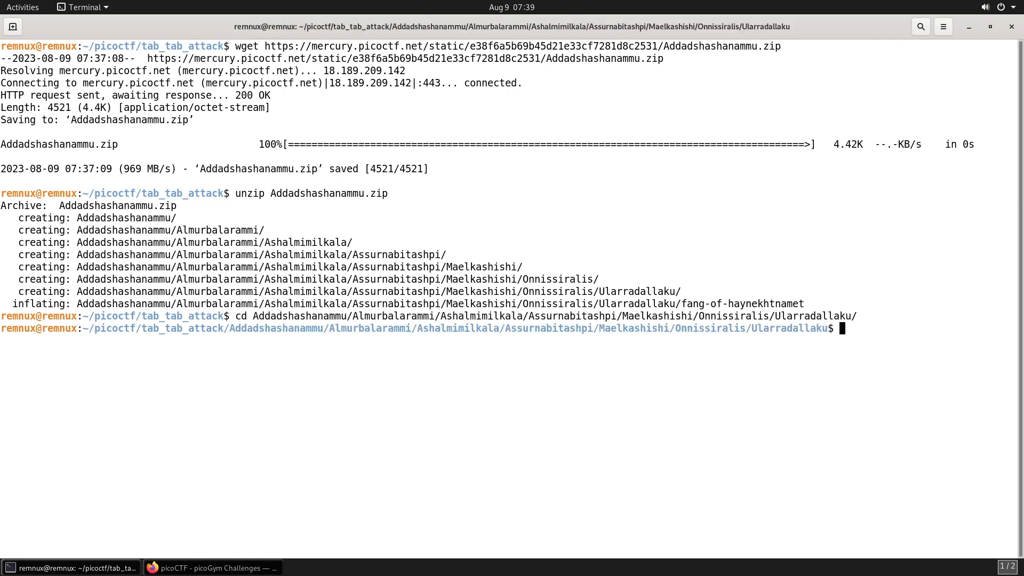
{"action": "type", "text": "file fang-of-haynekhtnamet"}
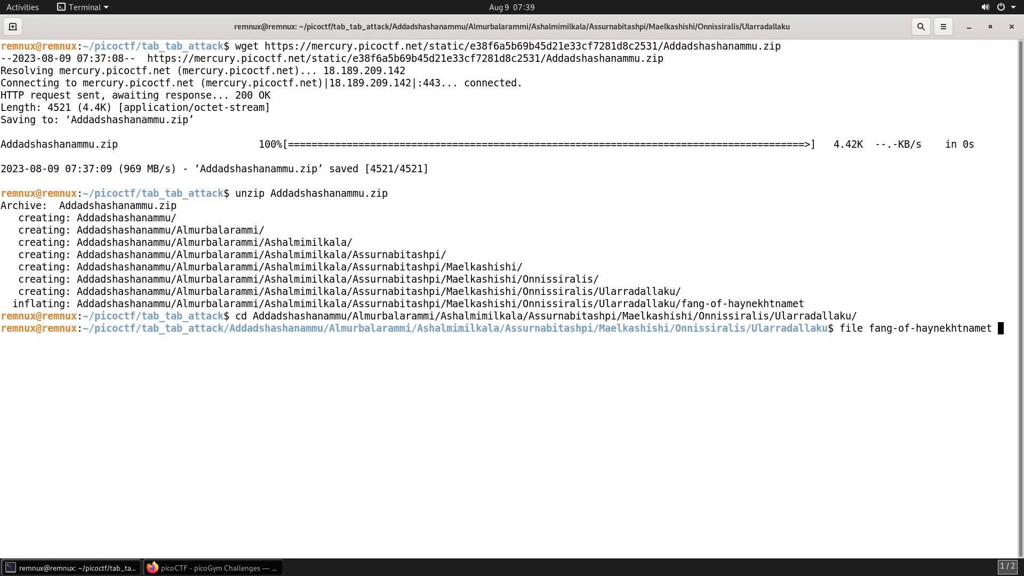
{"action": "key", "text": "Return"}
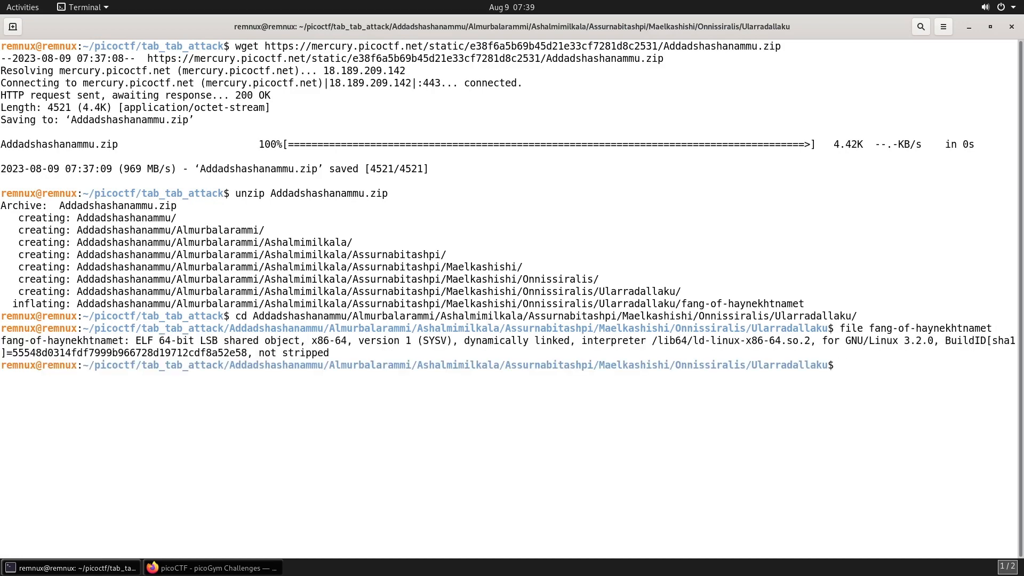
Step: Pull the picoCTF flag via strings -a | grep pico and return to the challenge to submit it
{"action": "type", "text": "strings -a fang-of-haynekhtnamet | grep pico"}
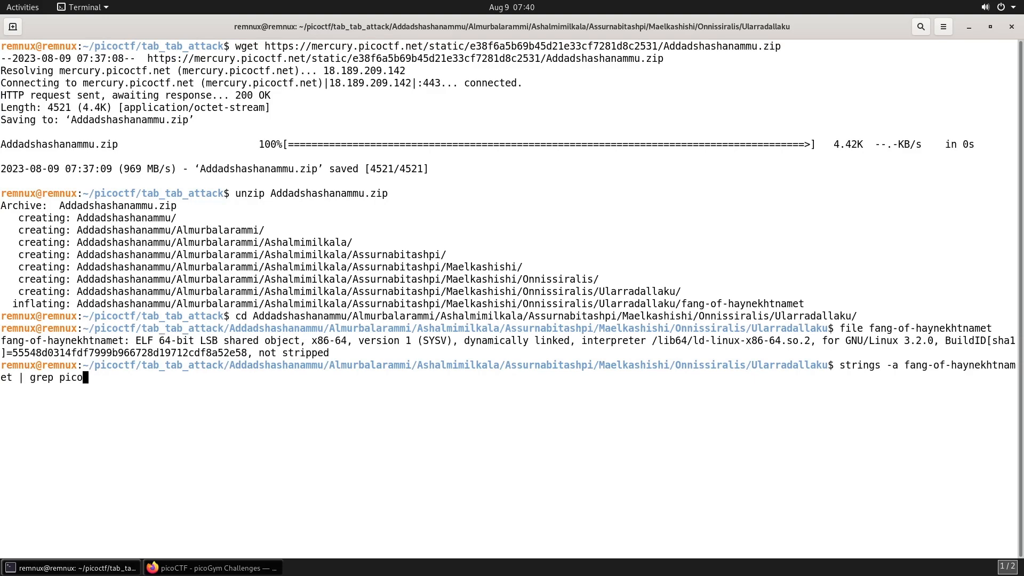
{"action": "key", "text": "Return"}
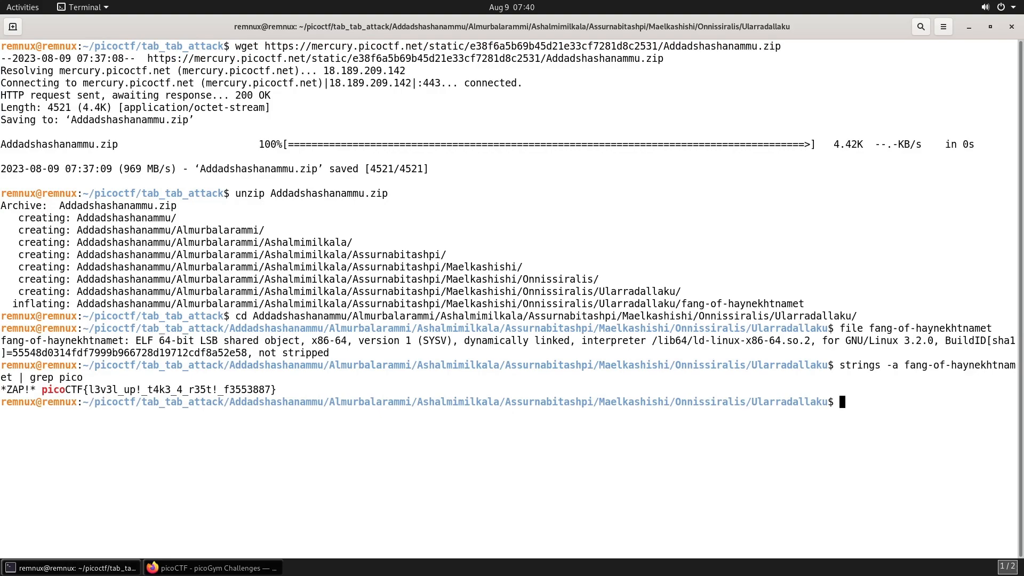
{"action": "left_click", "coordinate": [213, 566]}
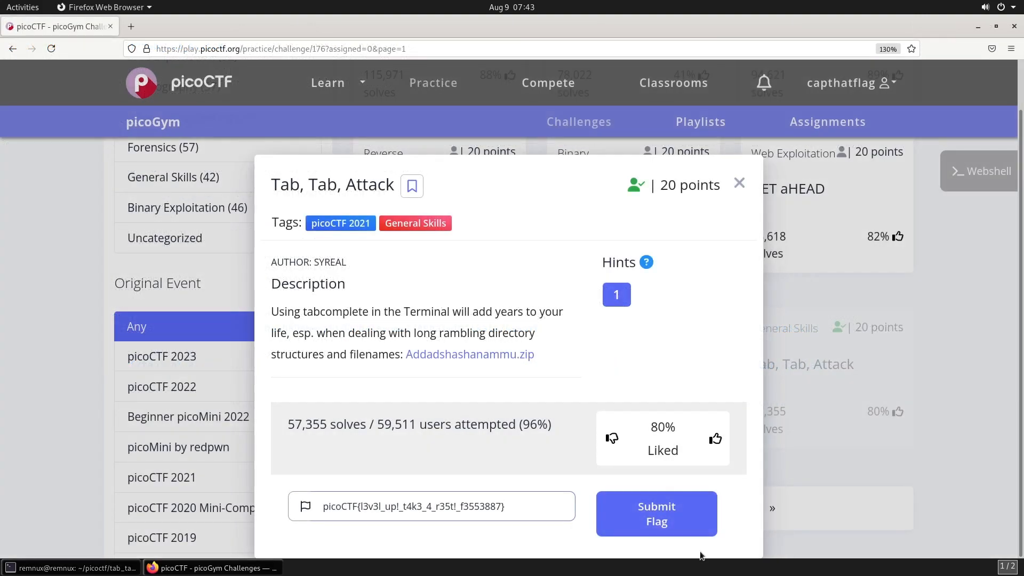